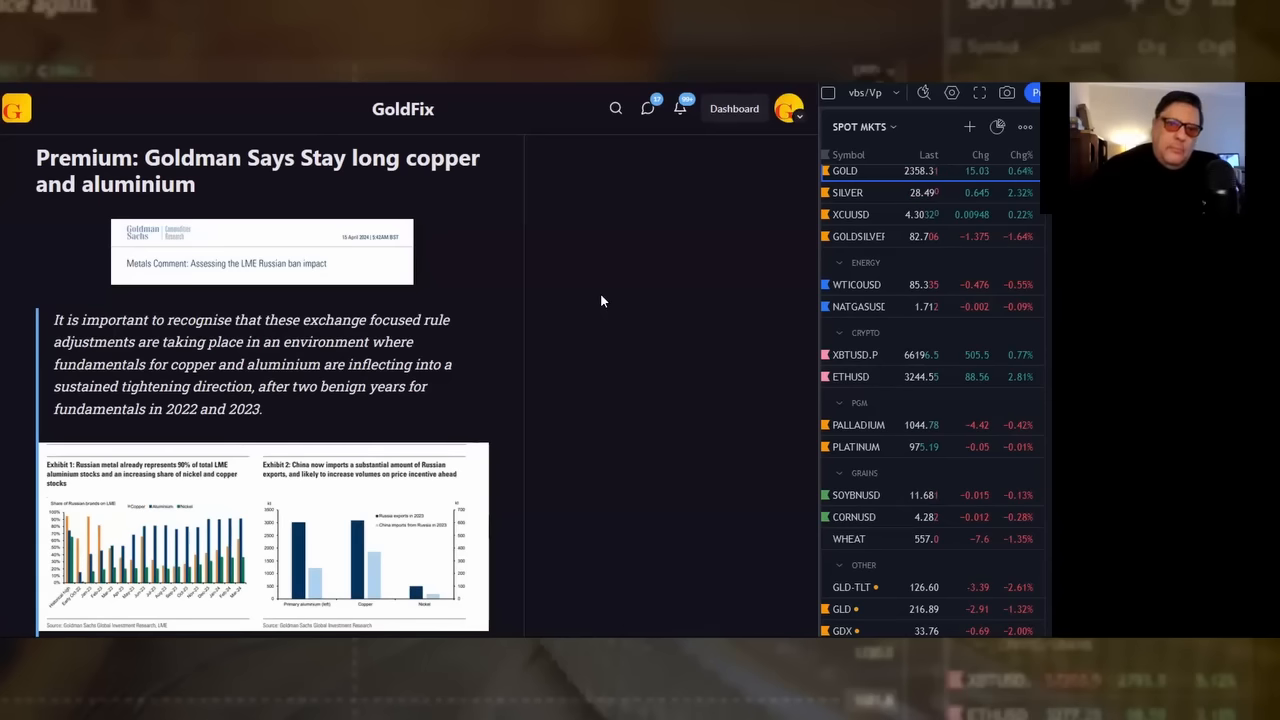
Scroll the GoldFix article down to the Goldman Sachs exhibits on Russian metal and China imports.
scroll("down", 3)
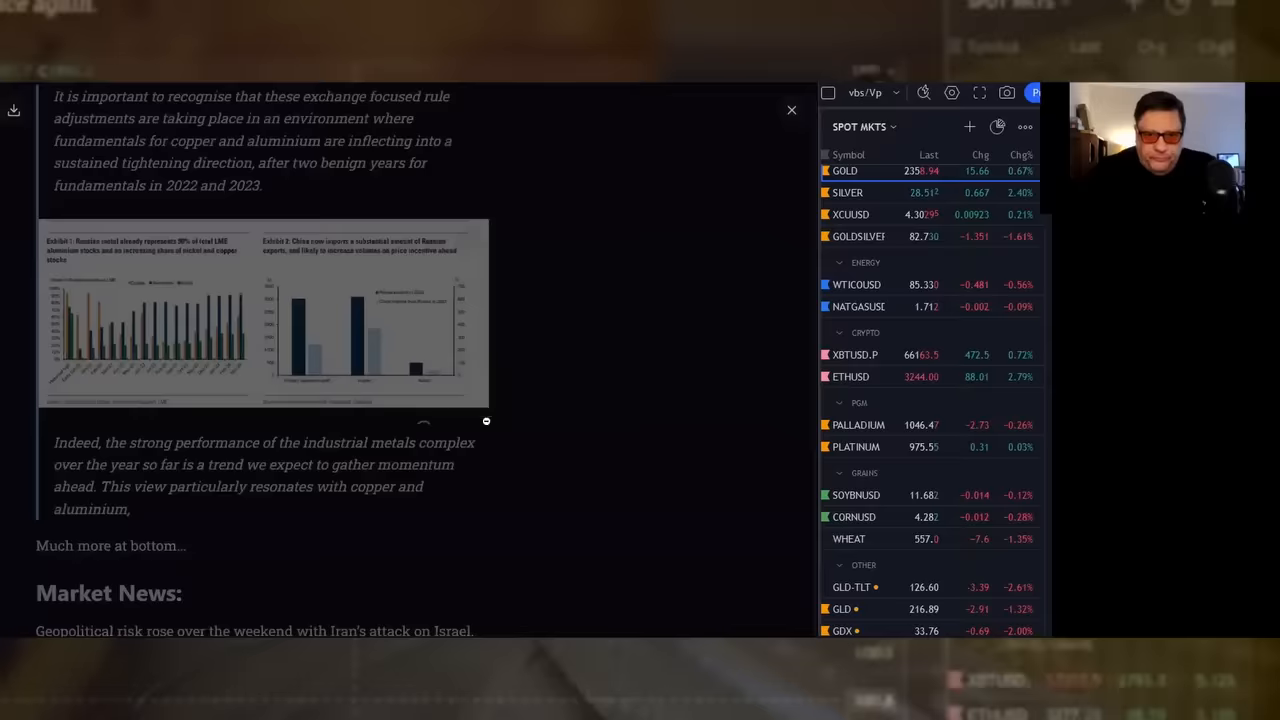
left_click(260, 316)
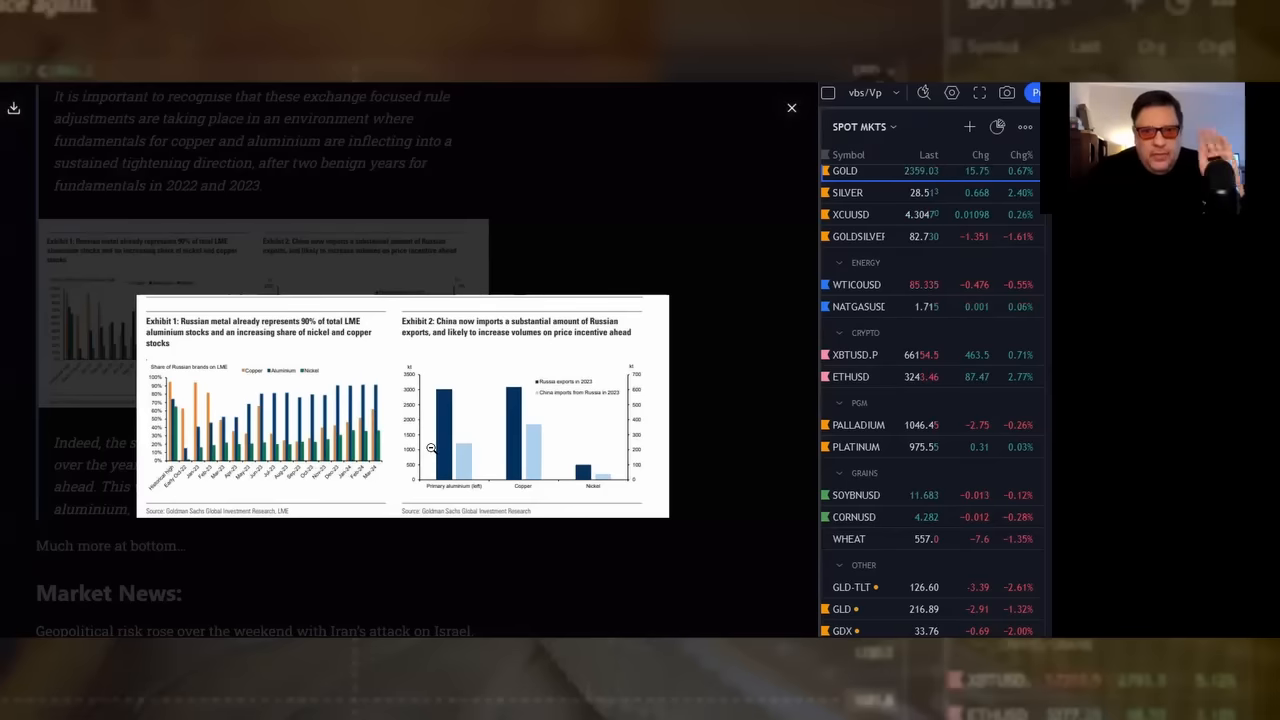
mouse_move(732, 468)
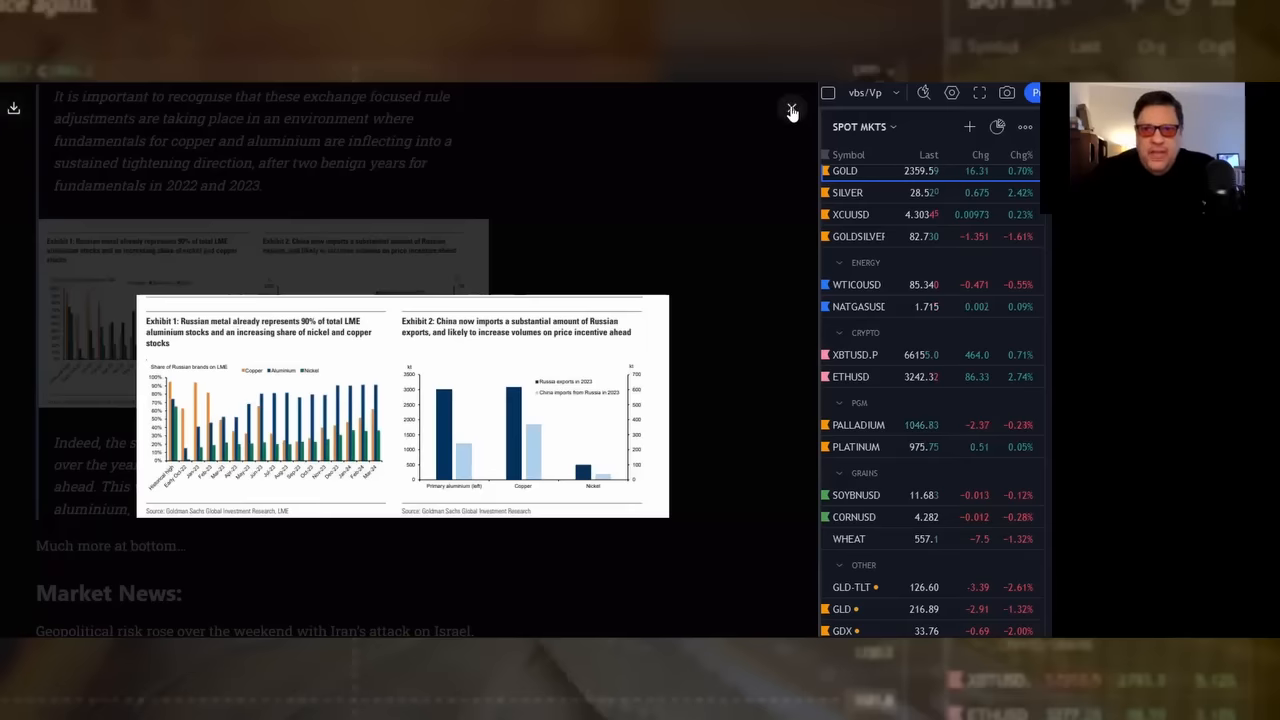
left_click(792, 108)
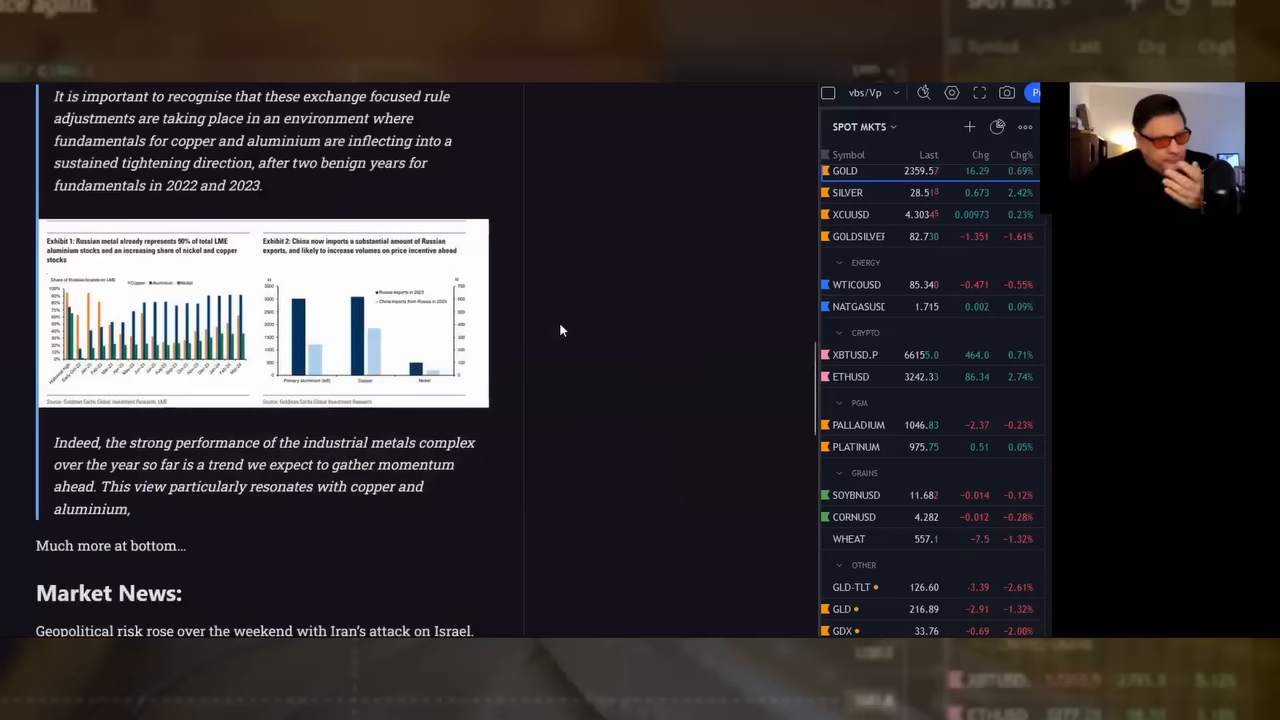
mouse_move(592, 376)
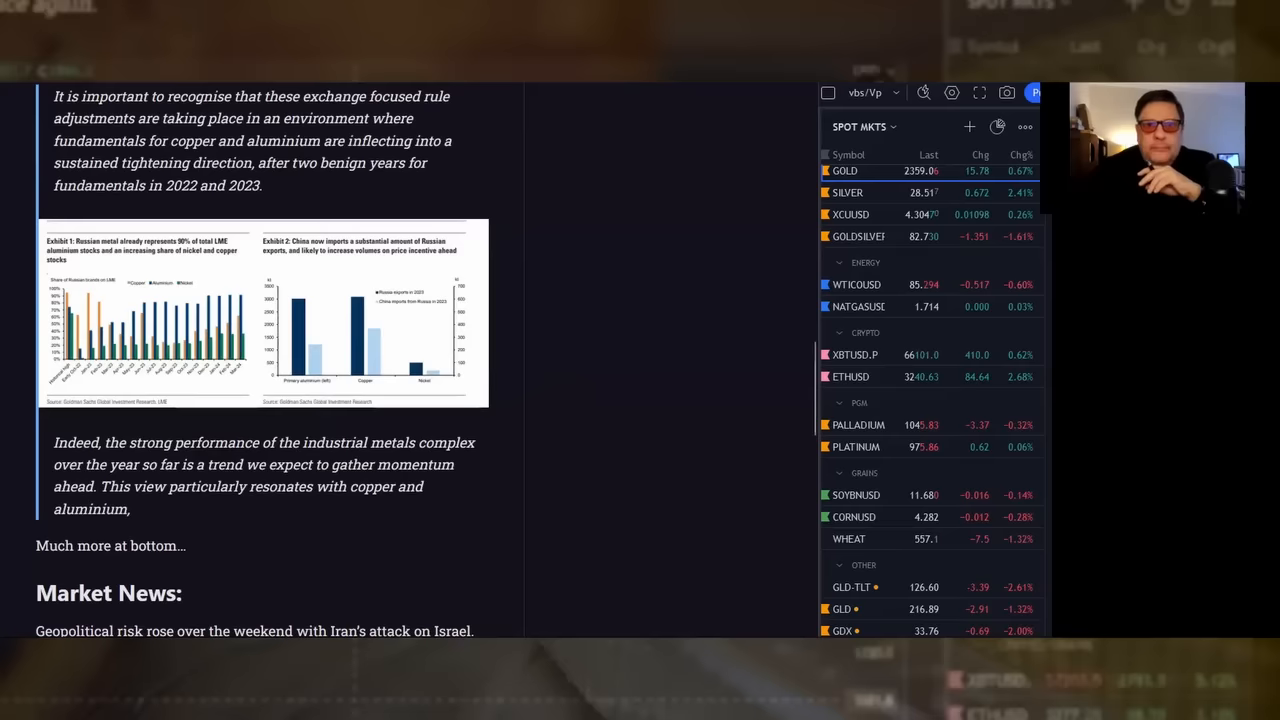
scroll("down", 3)
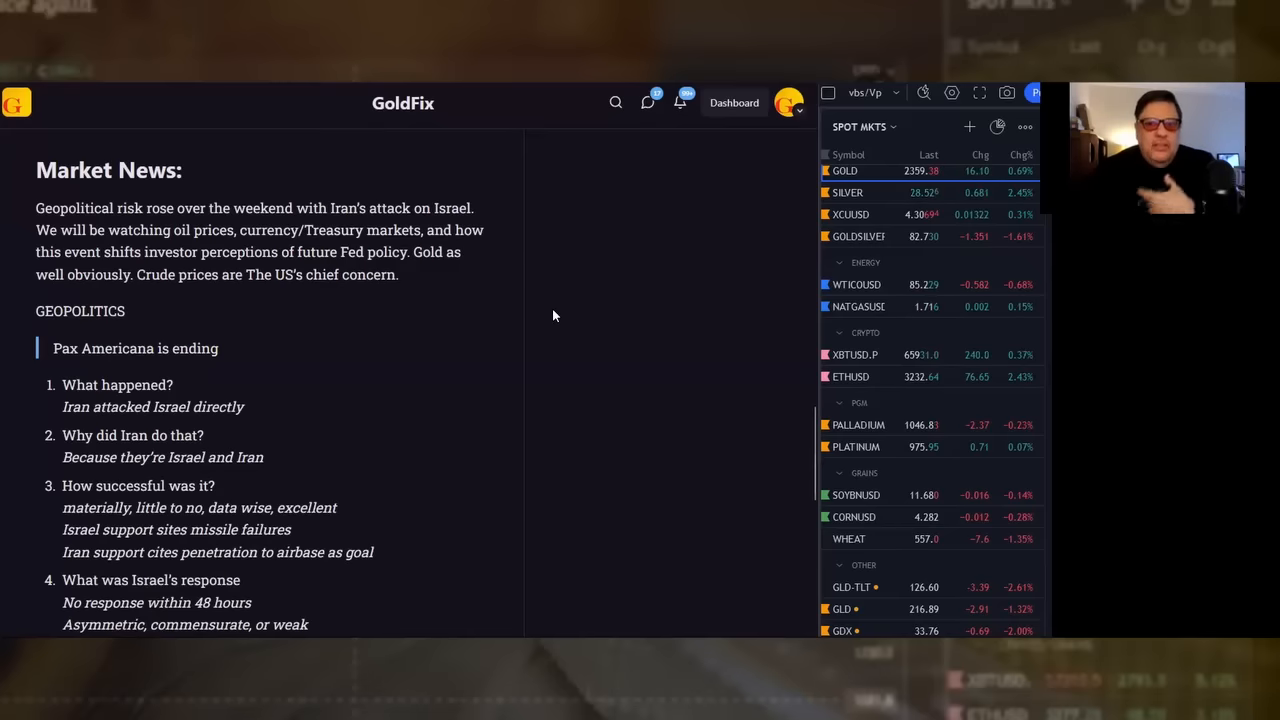
Scroll the newsletter down to the Market News heading and the Geopolitics list on Iran and Israel.
scroll("down", 3)
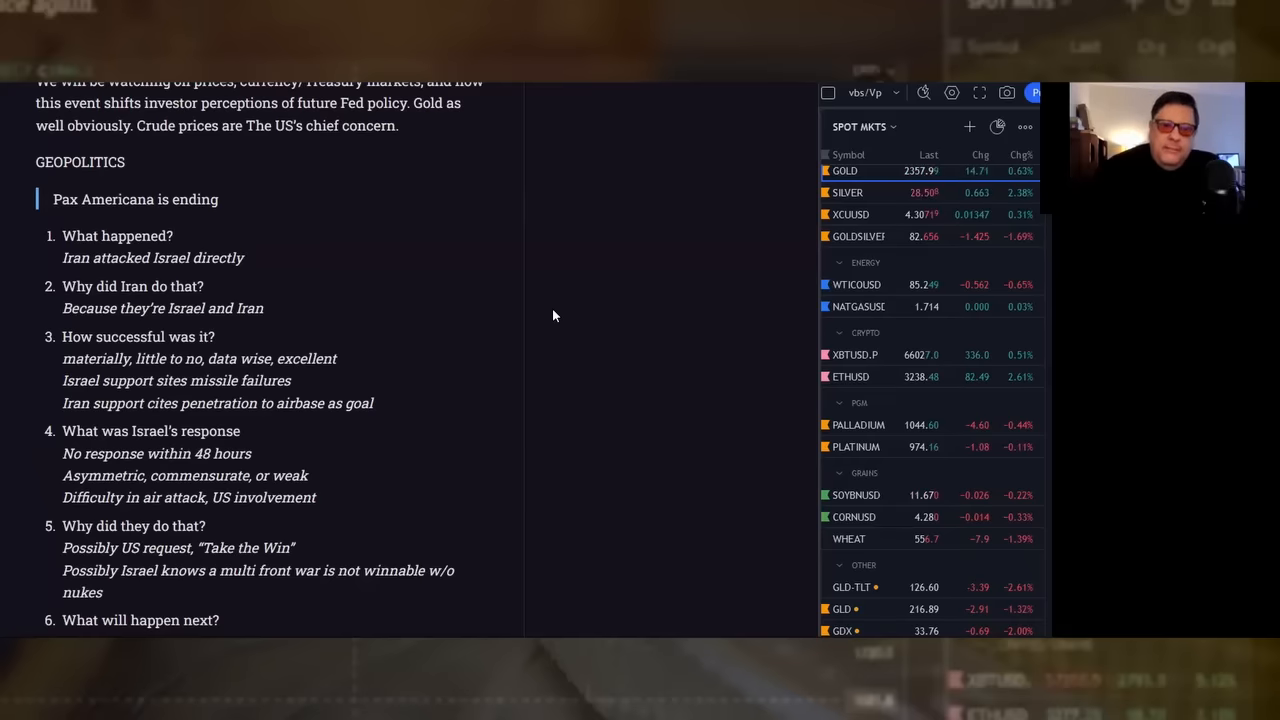
Scroll through the rest of the newsletter to its Data on Deck calendar before the GOLD 1D chart.
scroll("down", 3)
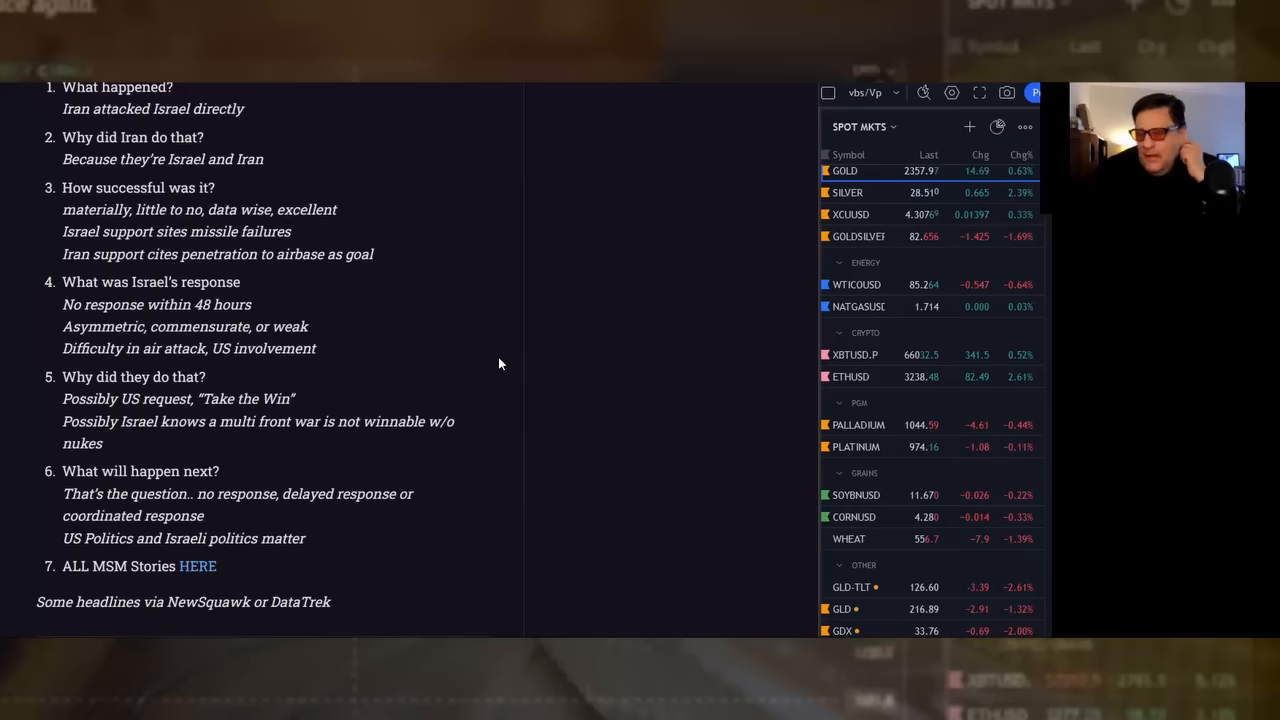
scroll("down", 3)
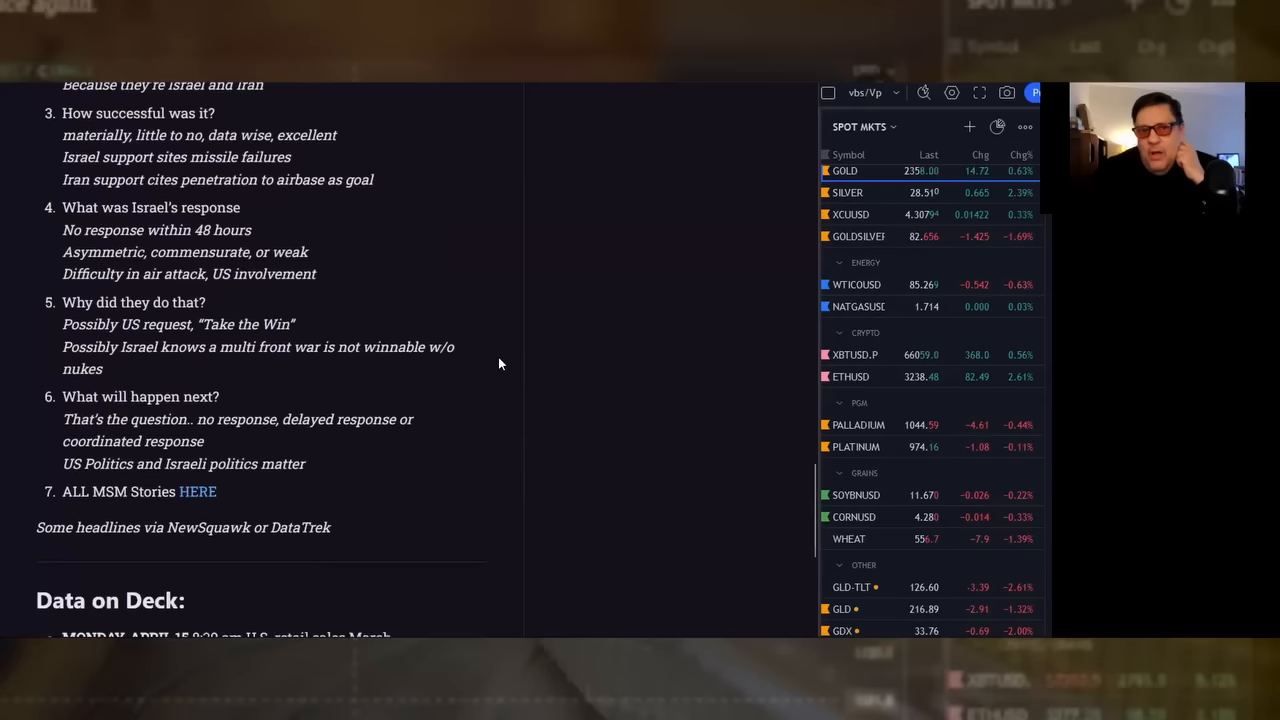
scroll("down", 3)
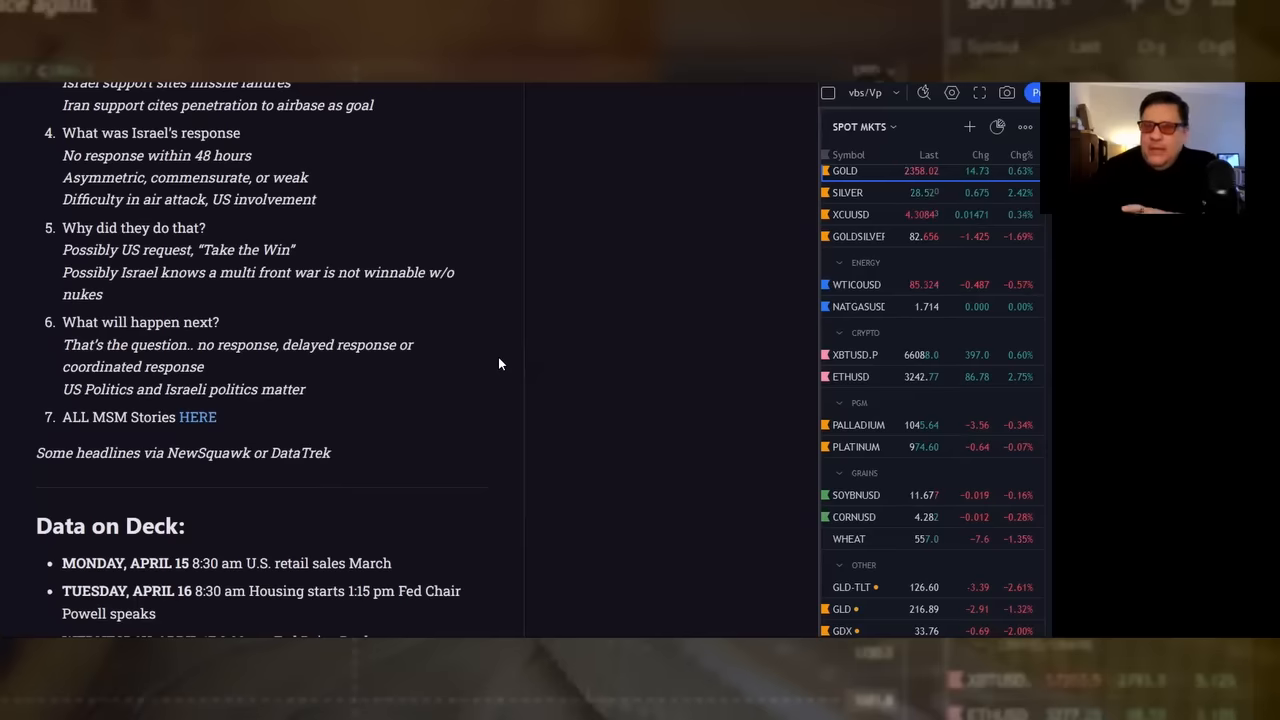
mouse_move(494, 408)
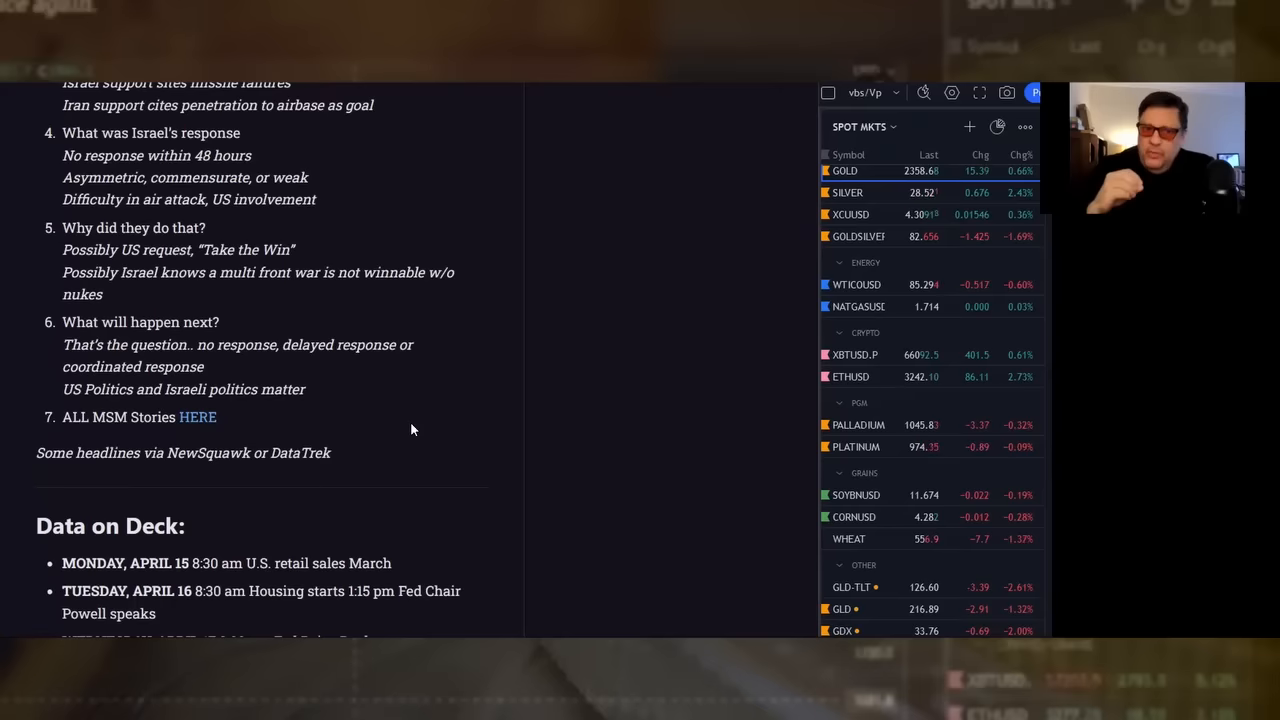
mouse_move(498, 172)
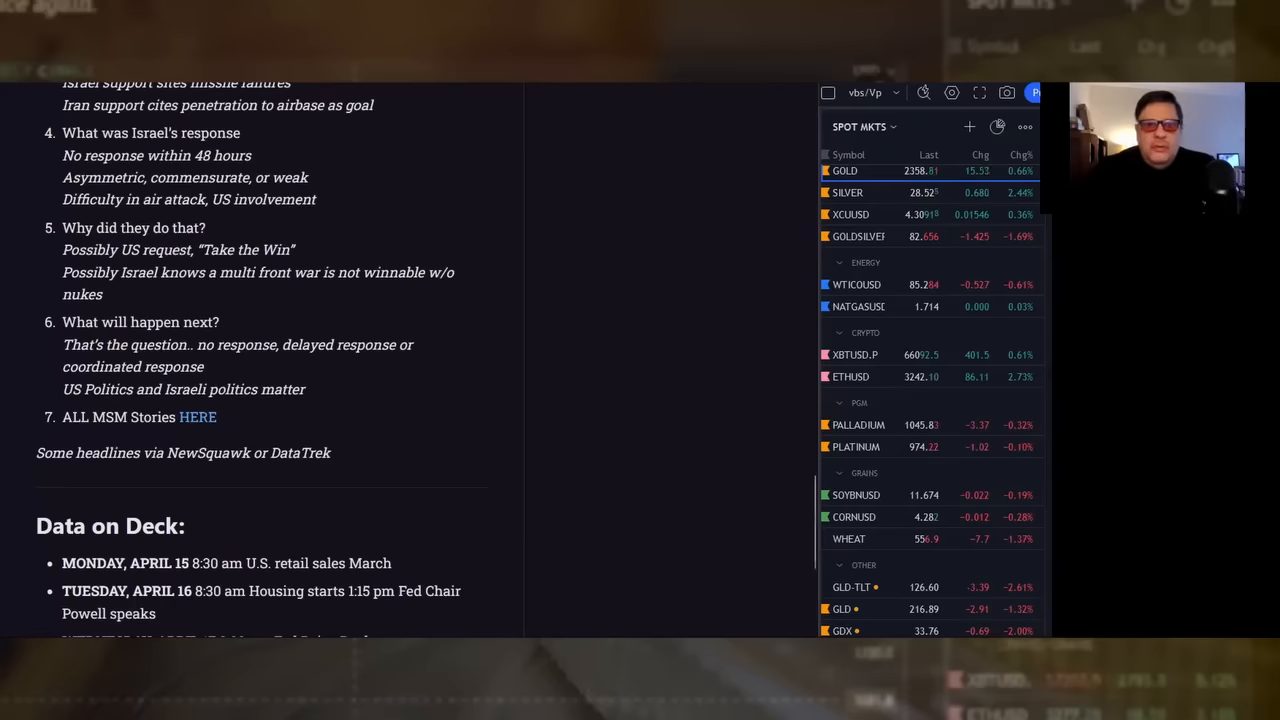
scroll("down", 3)
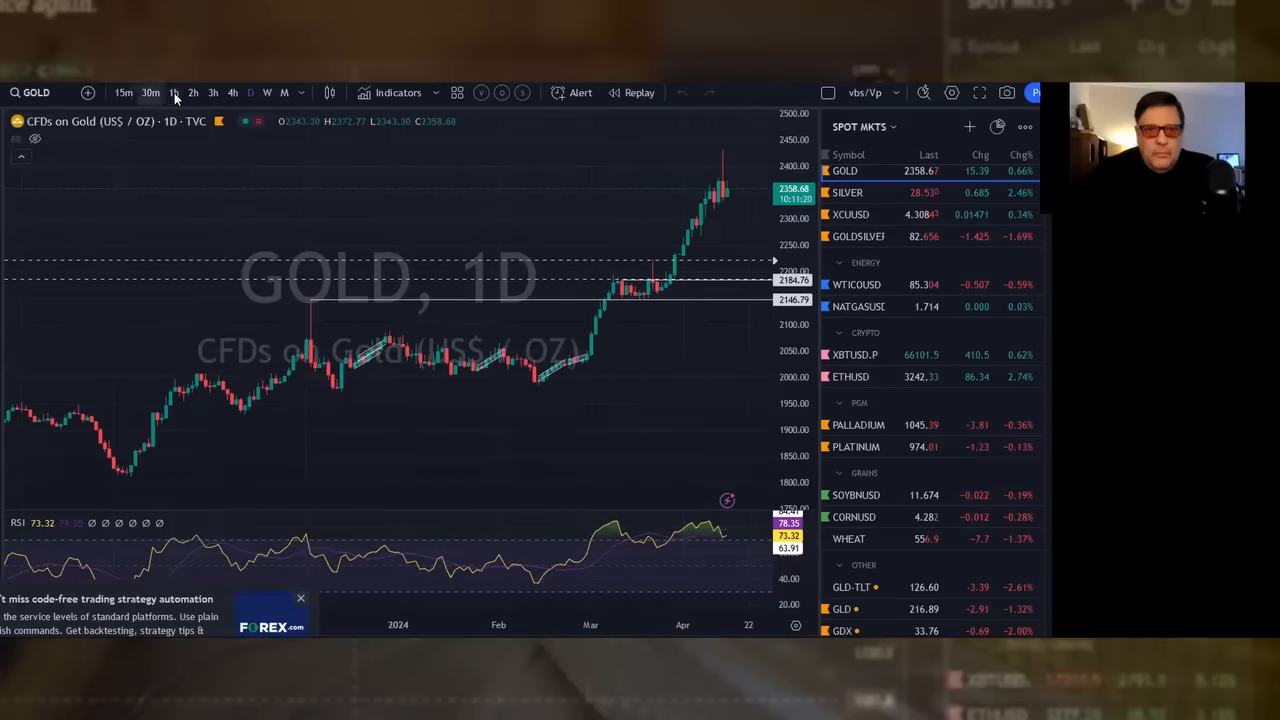
Switch the GOLD chart from daily to 1h candles.
left_click(172, 92)
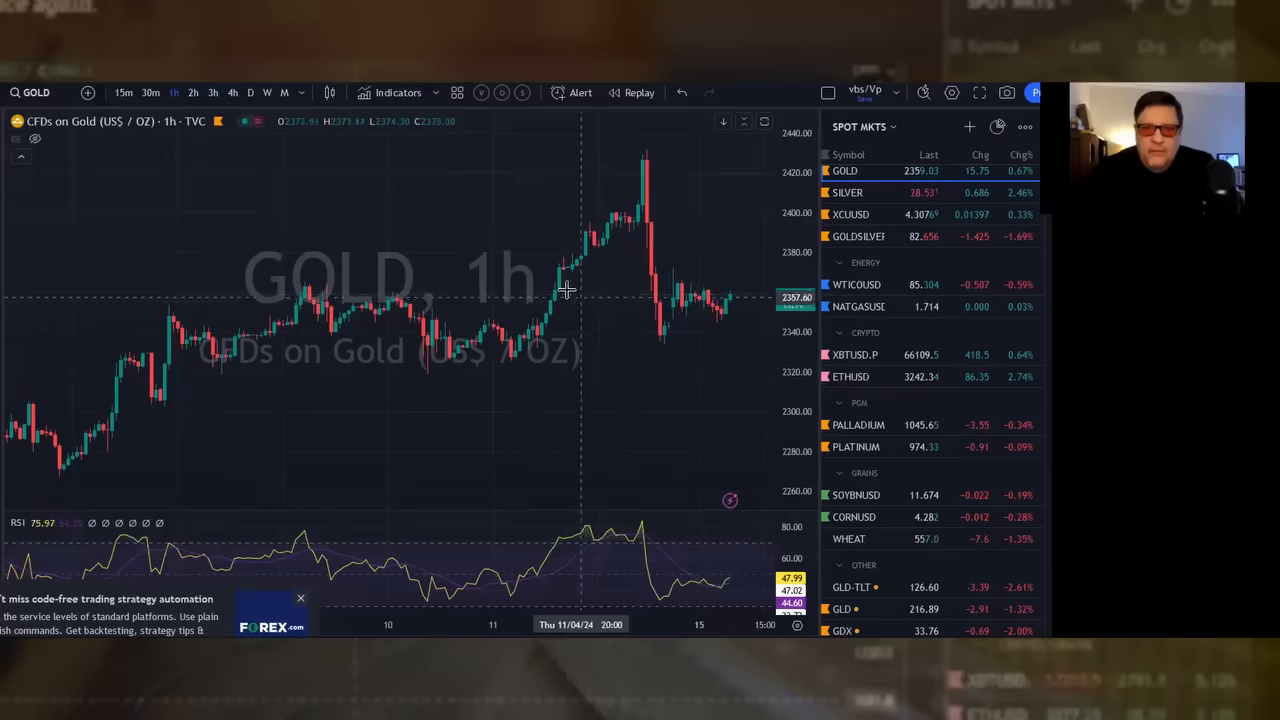
mouse_move(572, 276)
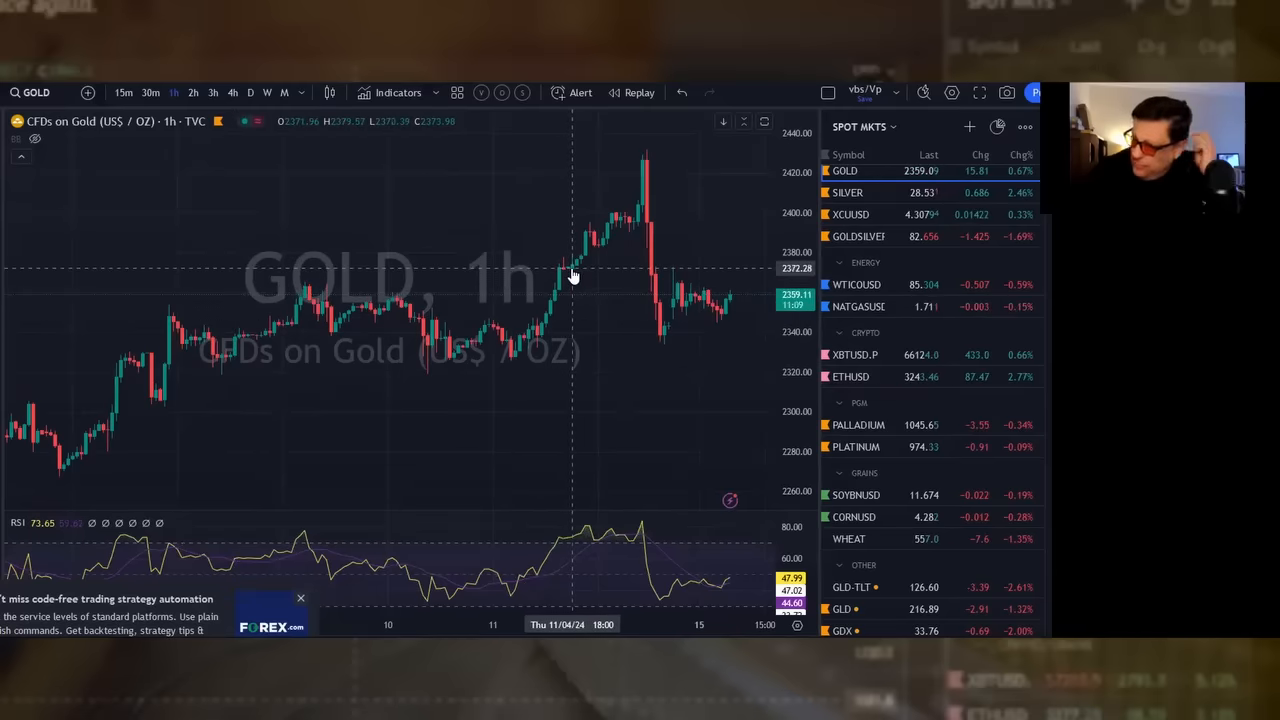
mouse_move(636, 164)
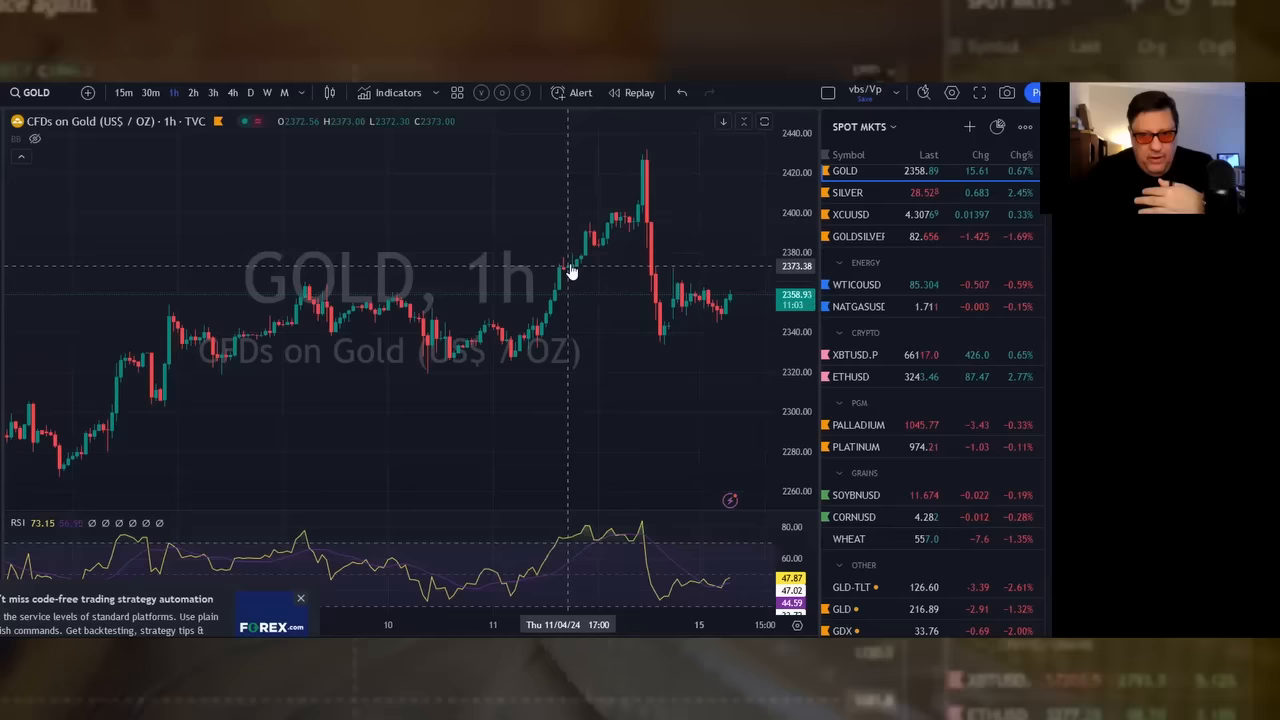
mouse_move(586, 240)
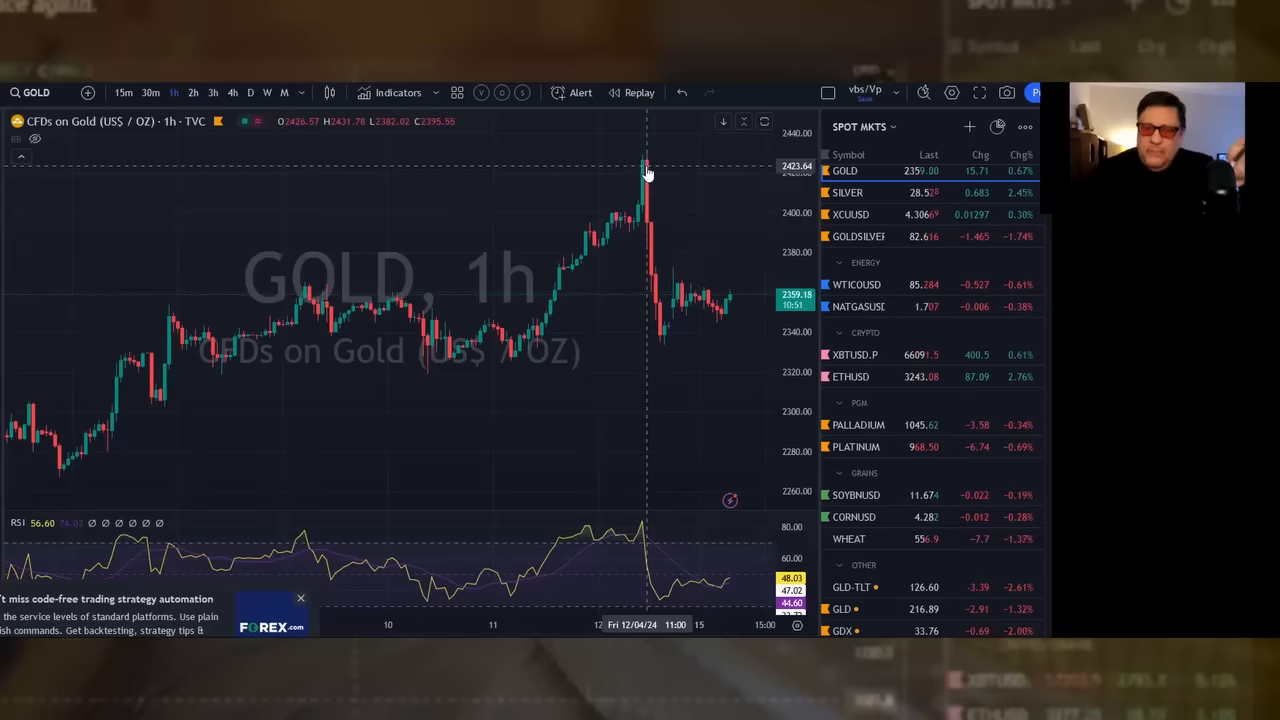
mouse_move(664, 362)
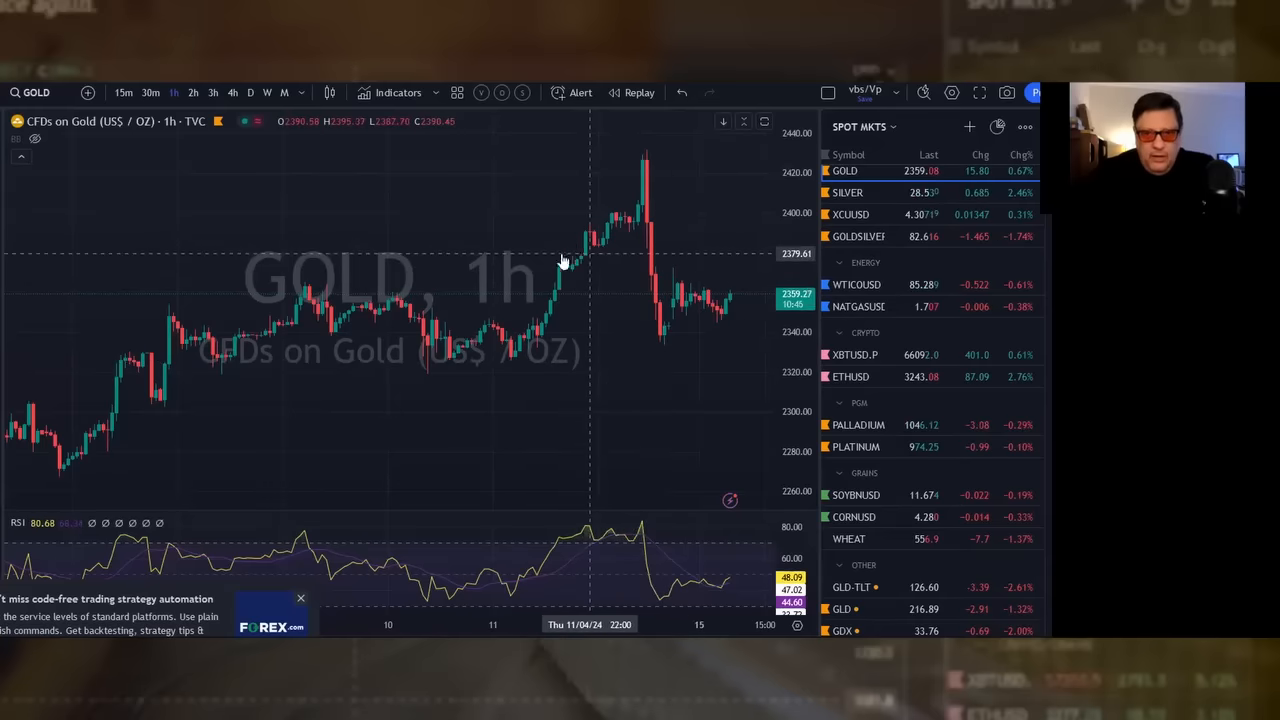
mouse_move(620, 266)
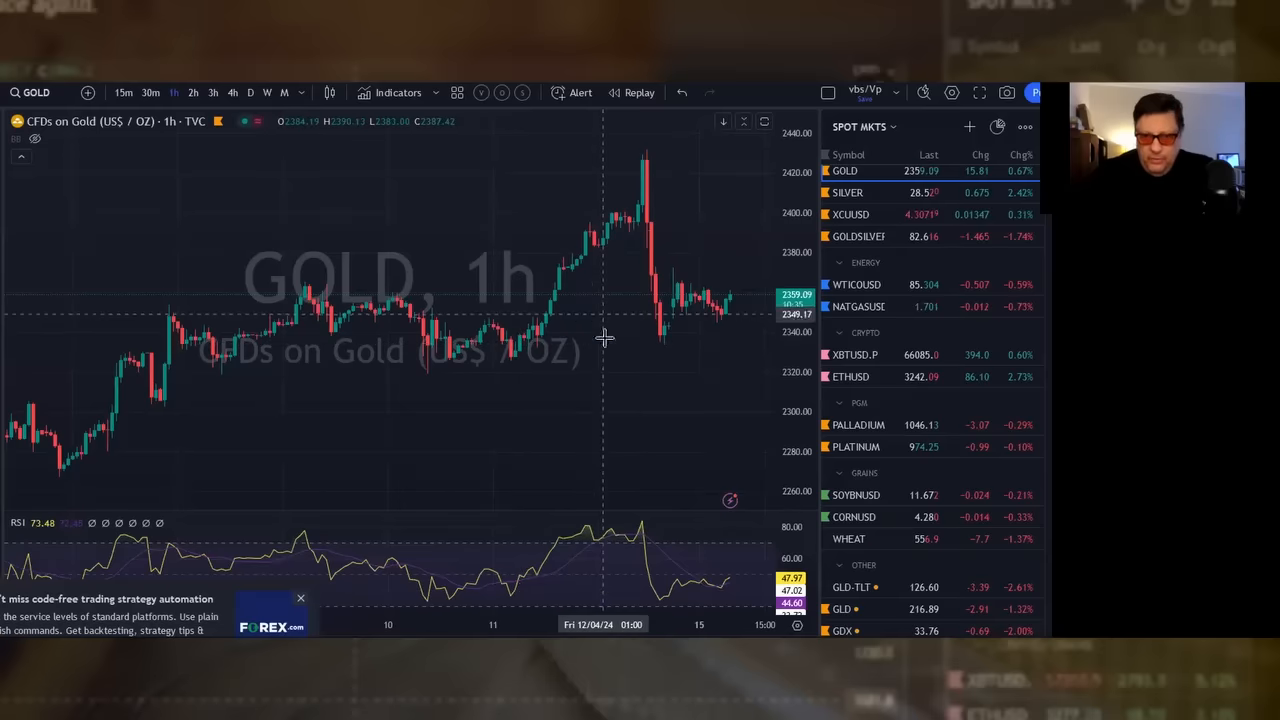
mouse_move(660, 344)
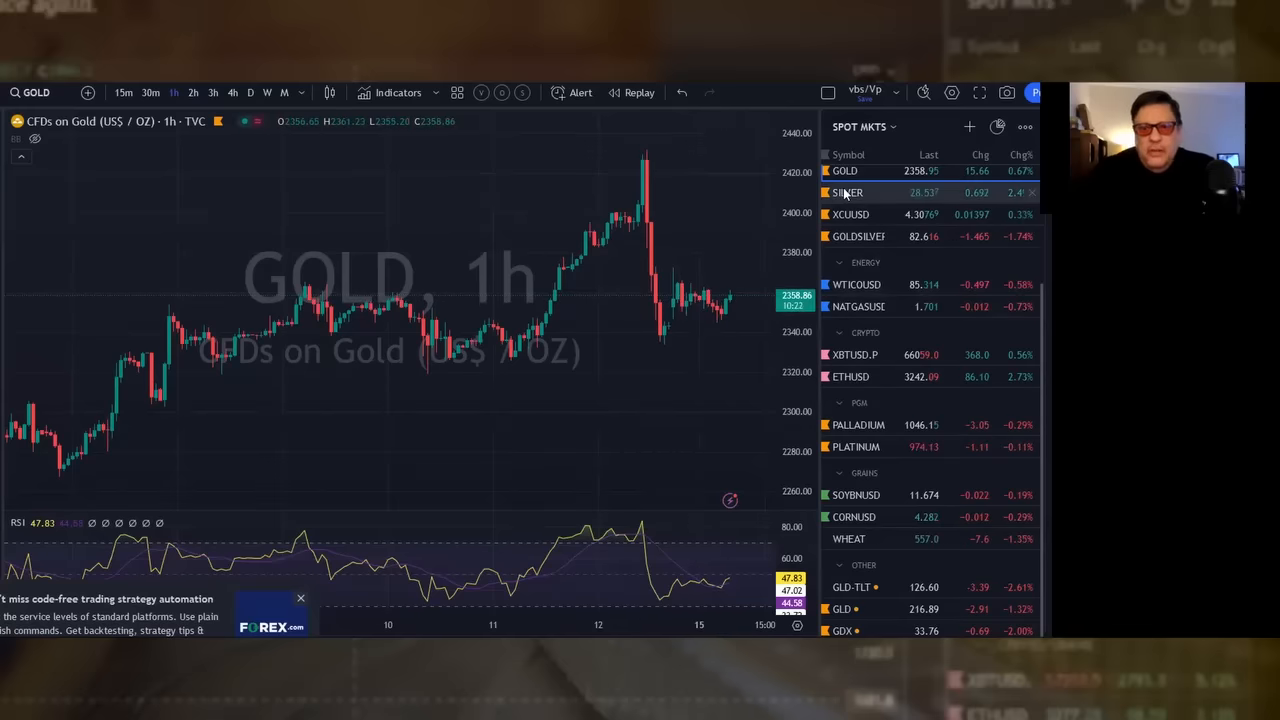
left_click(848, 192)
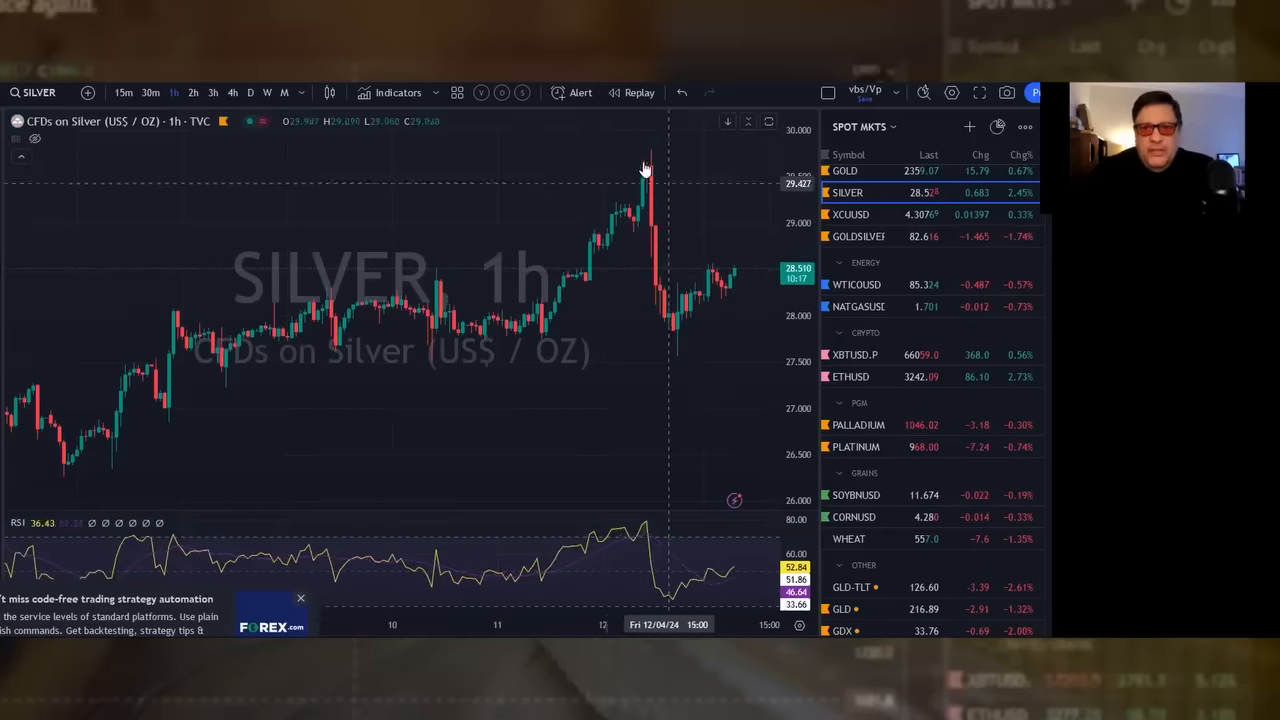
mouse_move(676, 336)
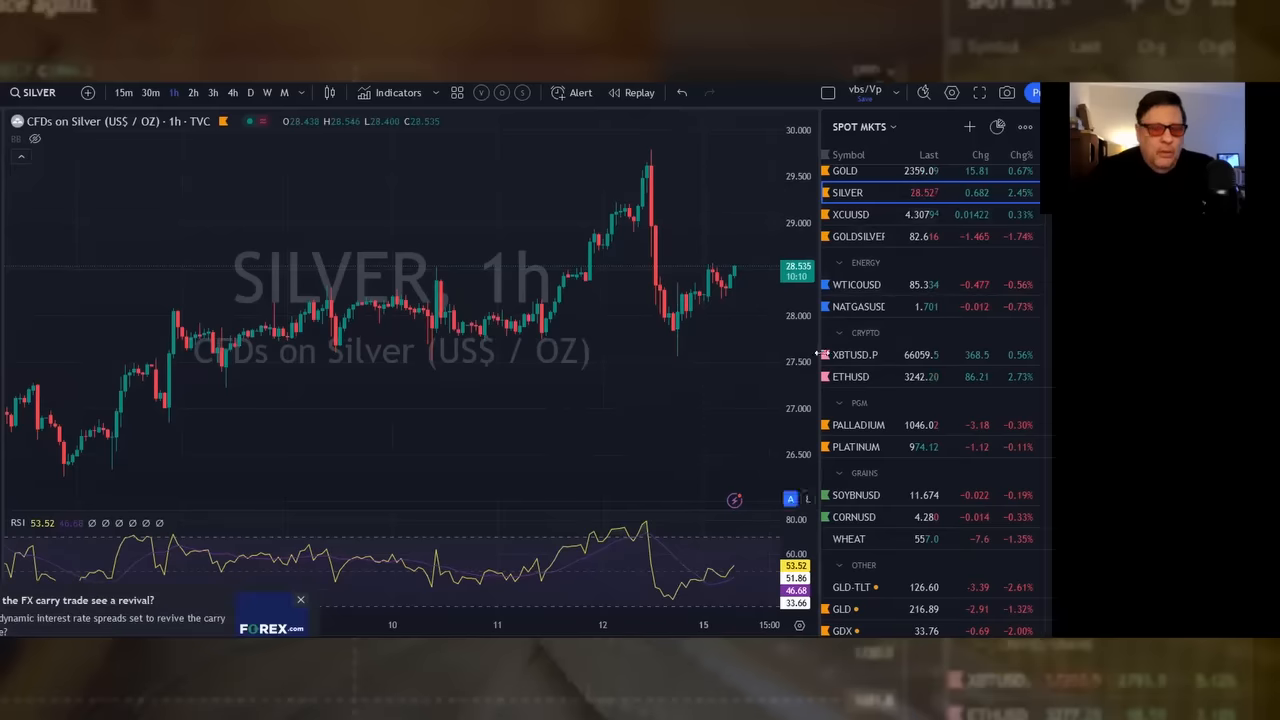
mouse_move(696, 320)
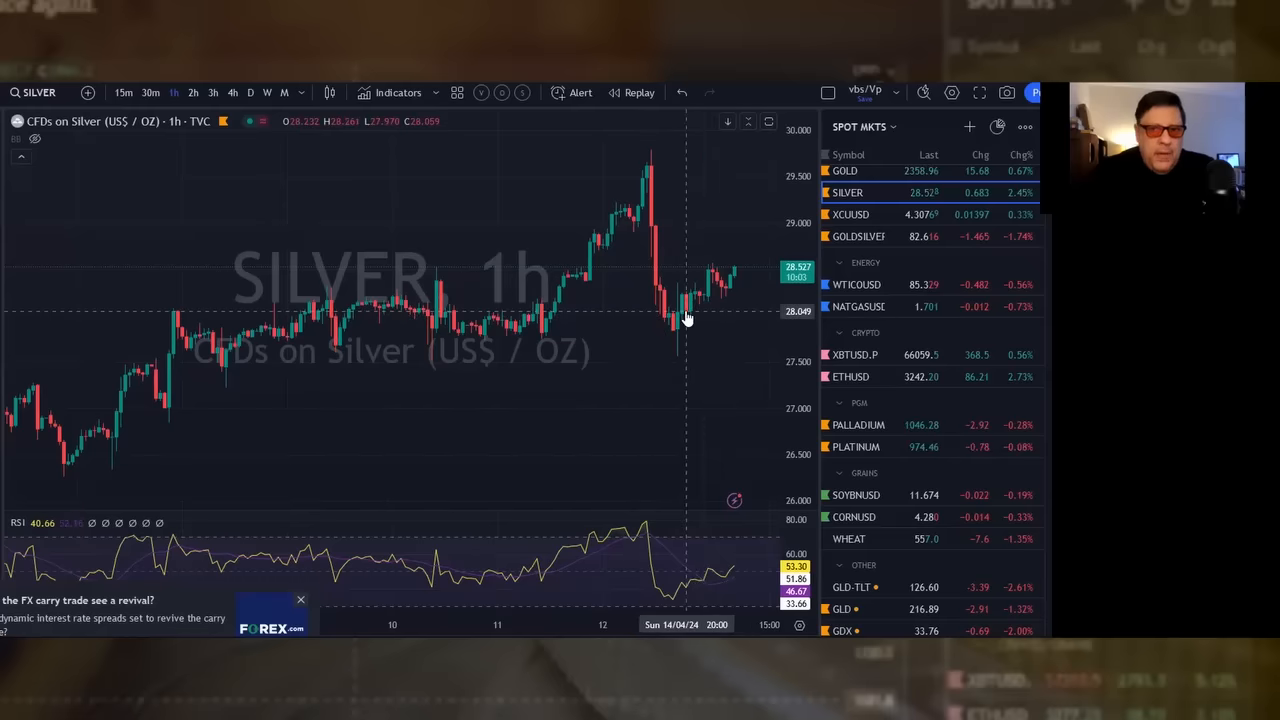
mouse_move(676, 352)
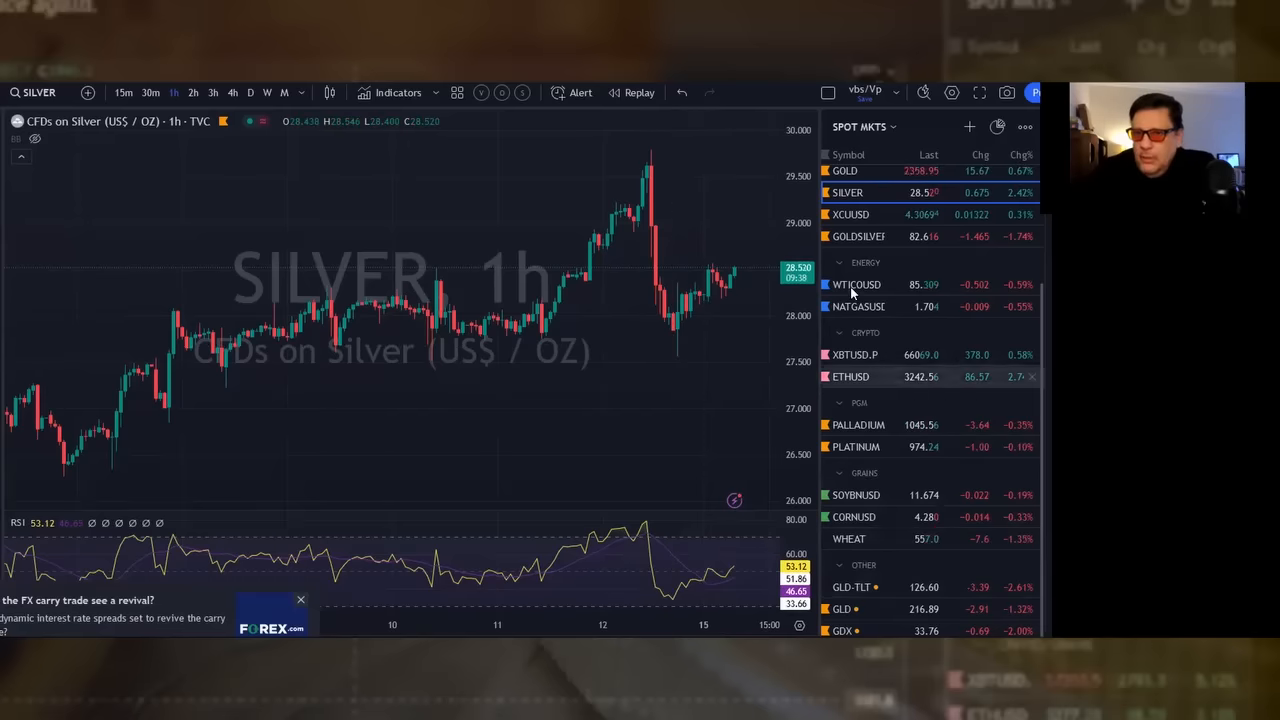
Load the WTICOUSD hourly West Texas Oil chart from the watchlist in place of silver.
left_click(856, 284)
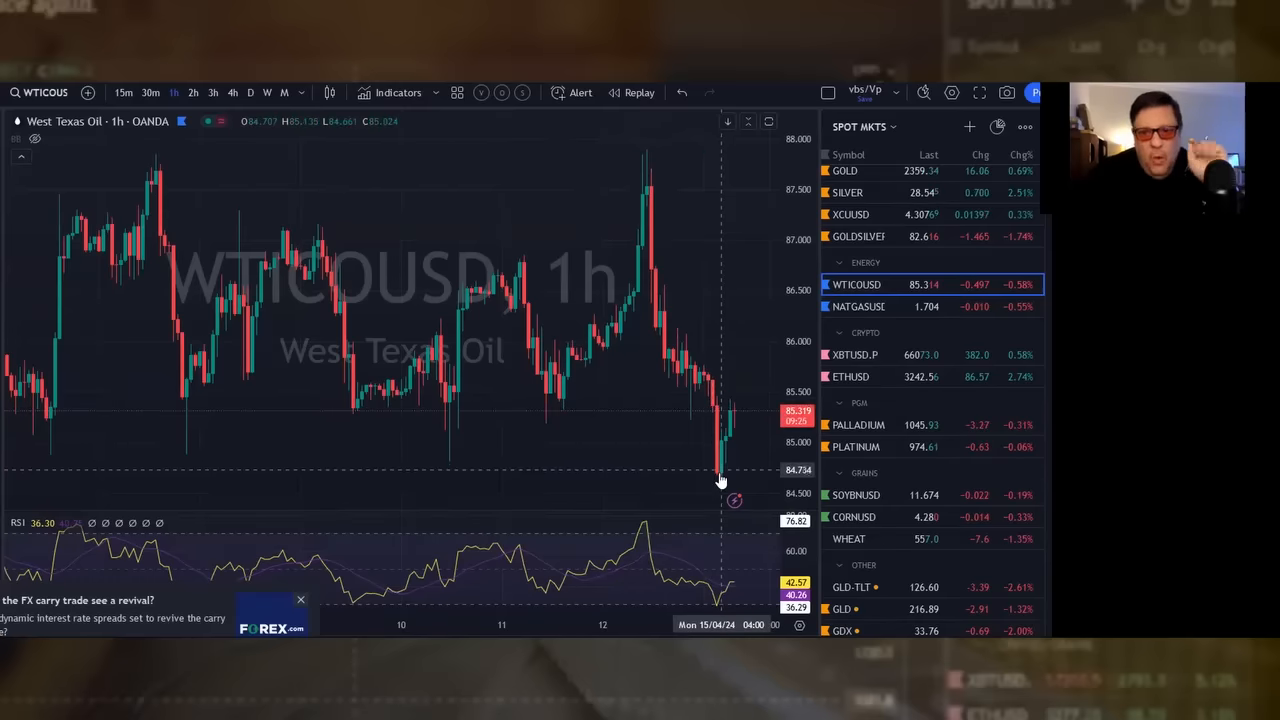
mouse_move(742, 404)
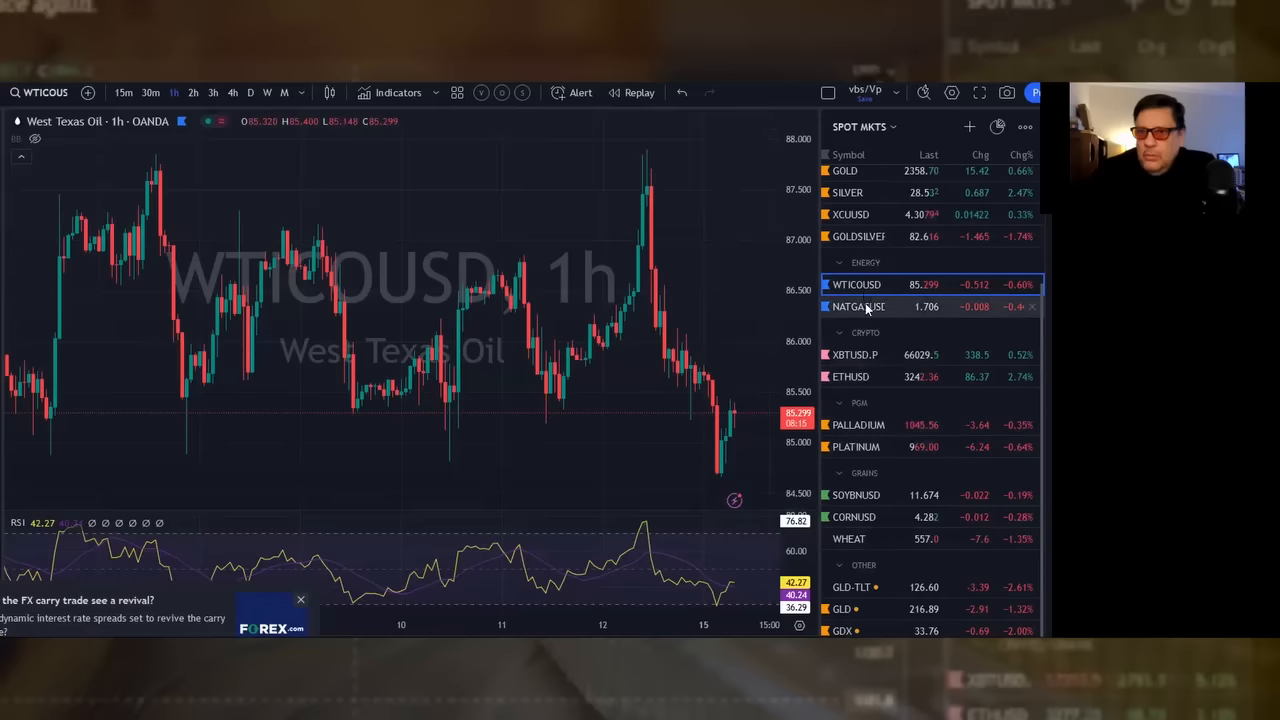
View the XCUUSD hourly copper chart, then return to the hourly SILVER chart.
left_click(852, 214)
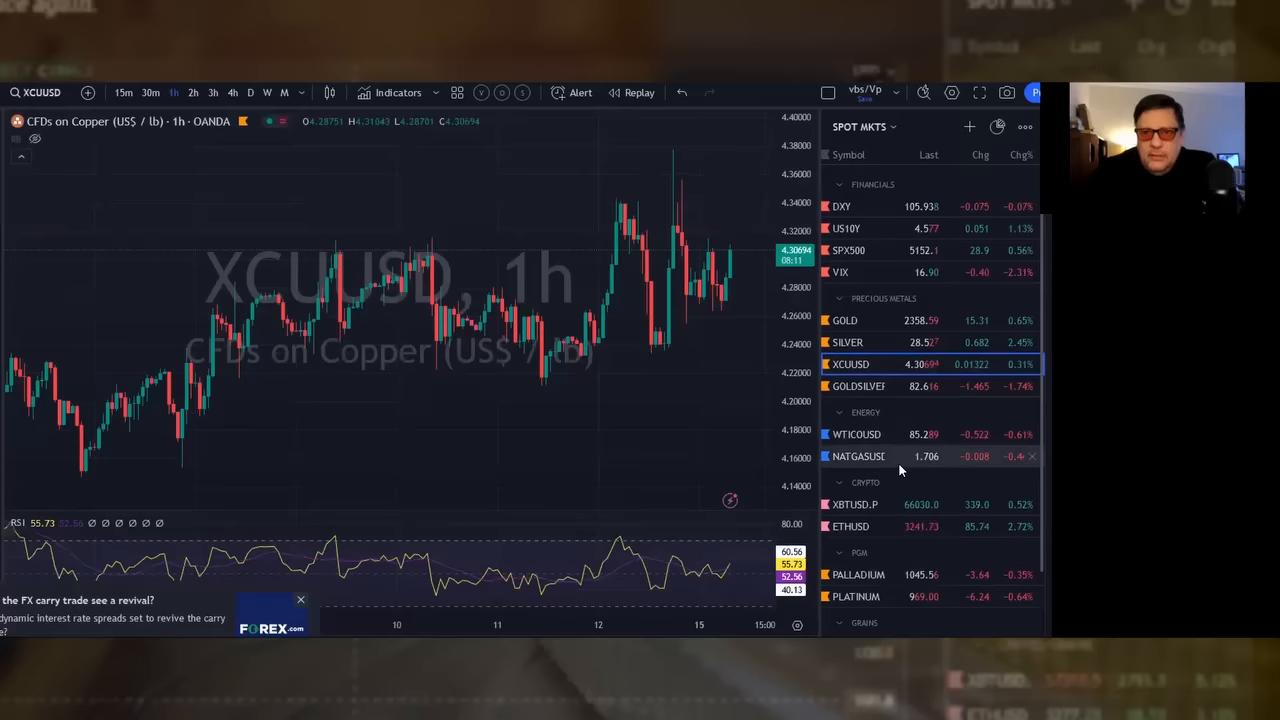
mouse_move(658, 352)
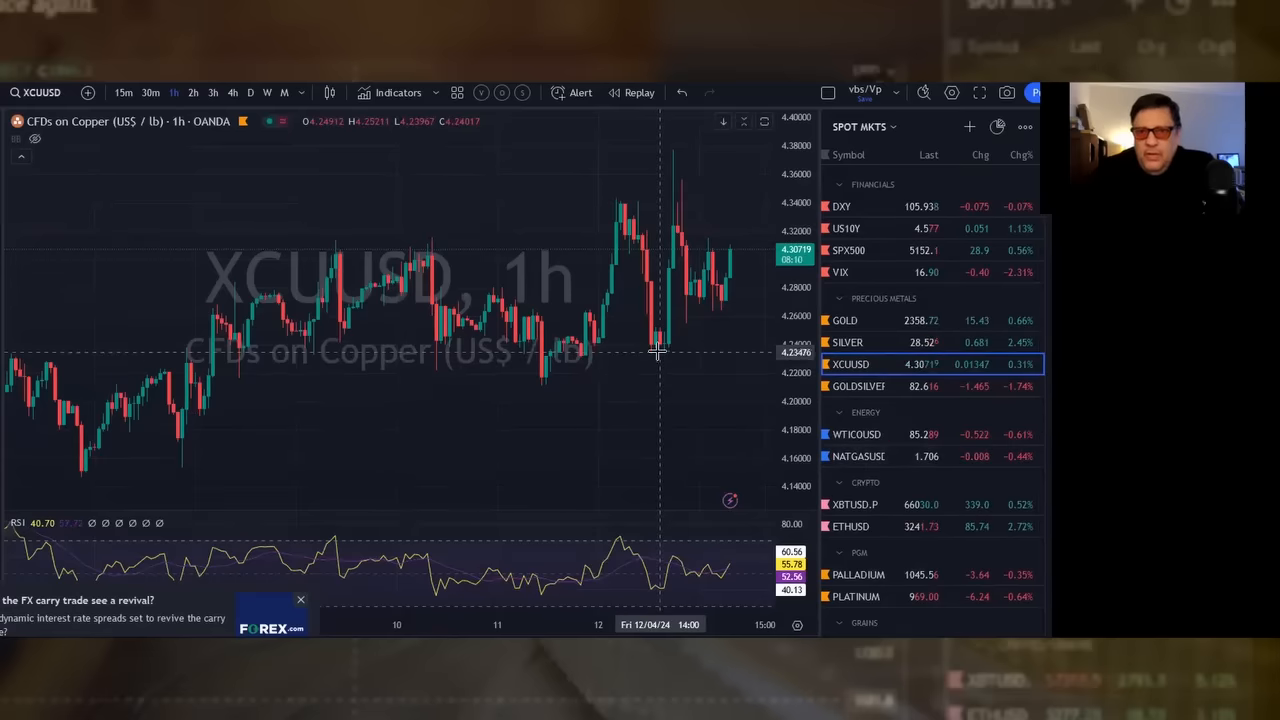
mouse_move(696, 290)
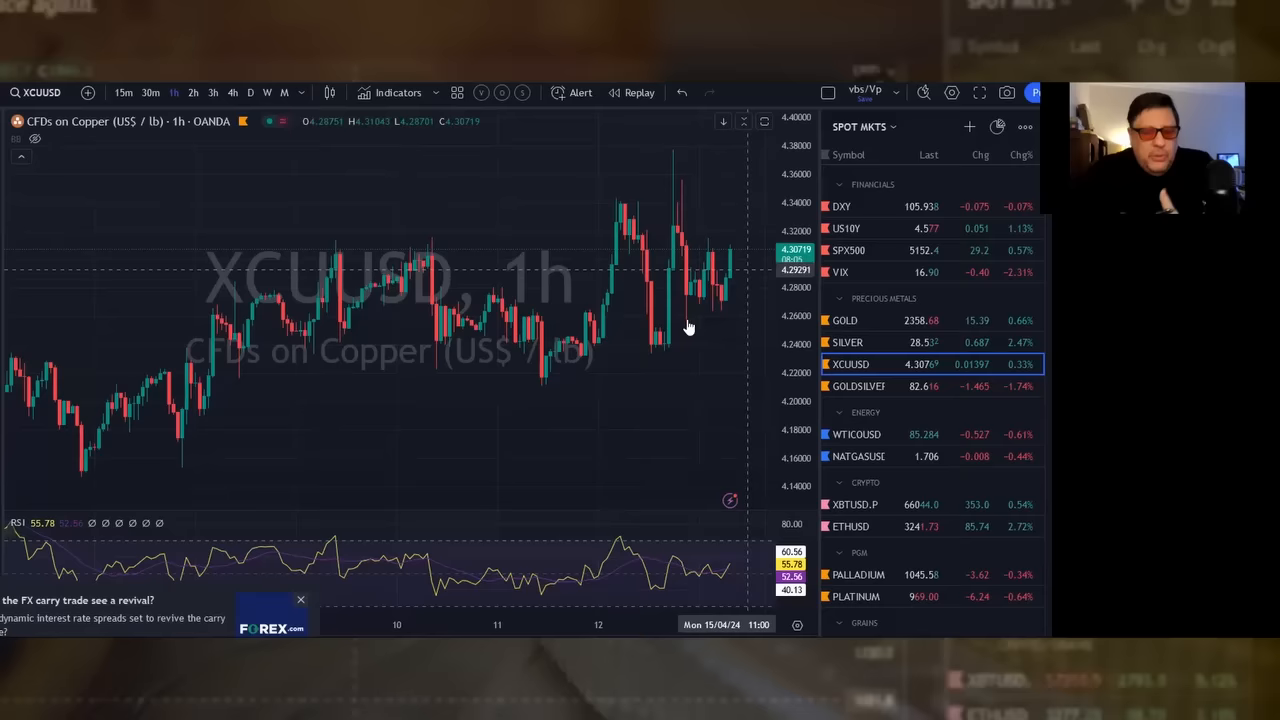
mouse_move(676, 190)
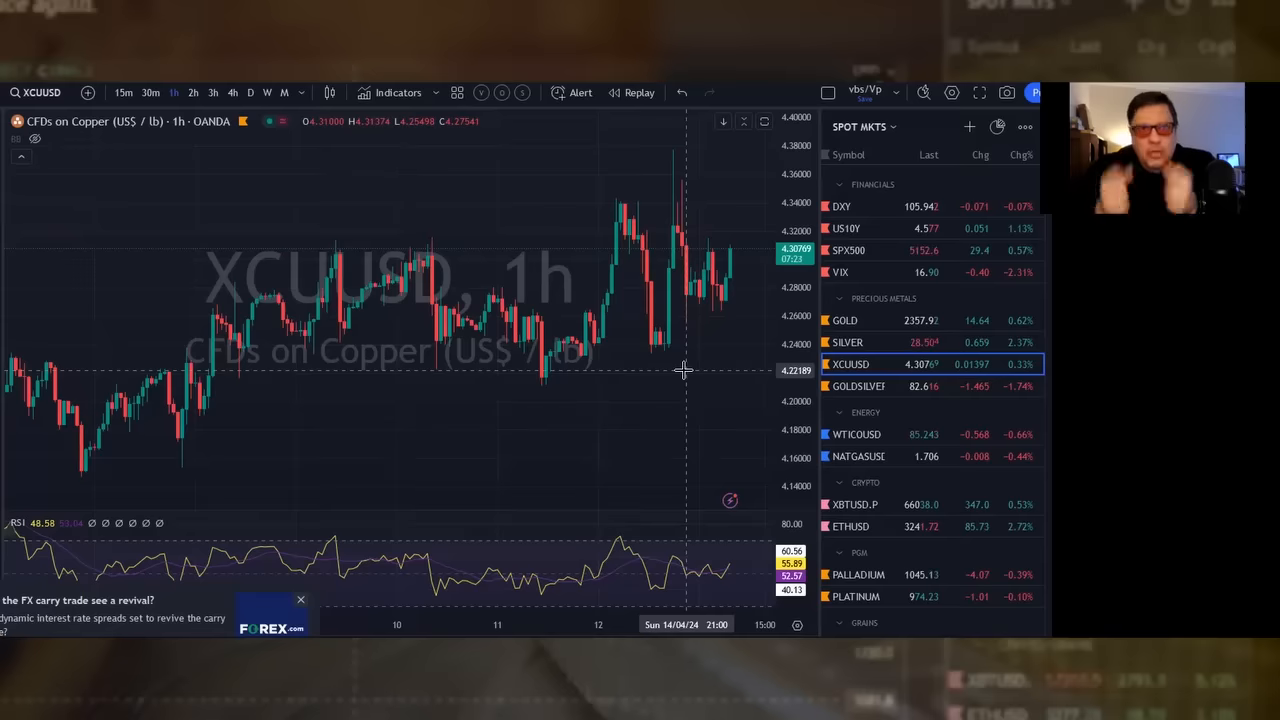
mouse_move(764, 382)
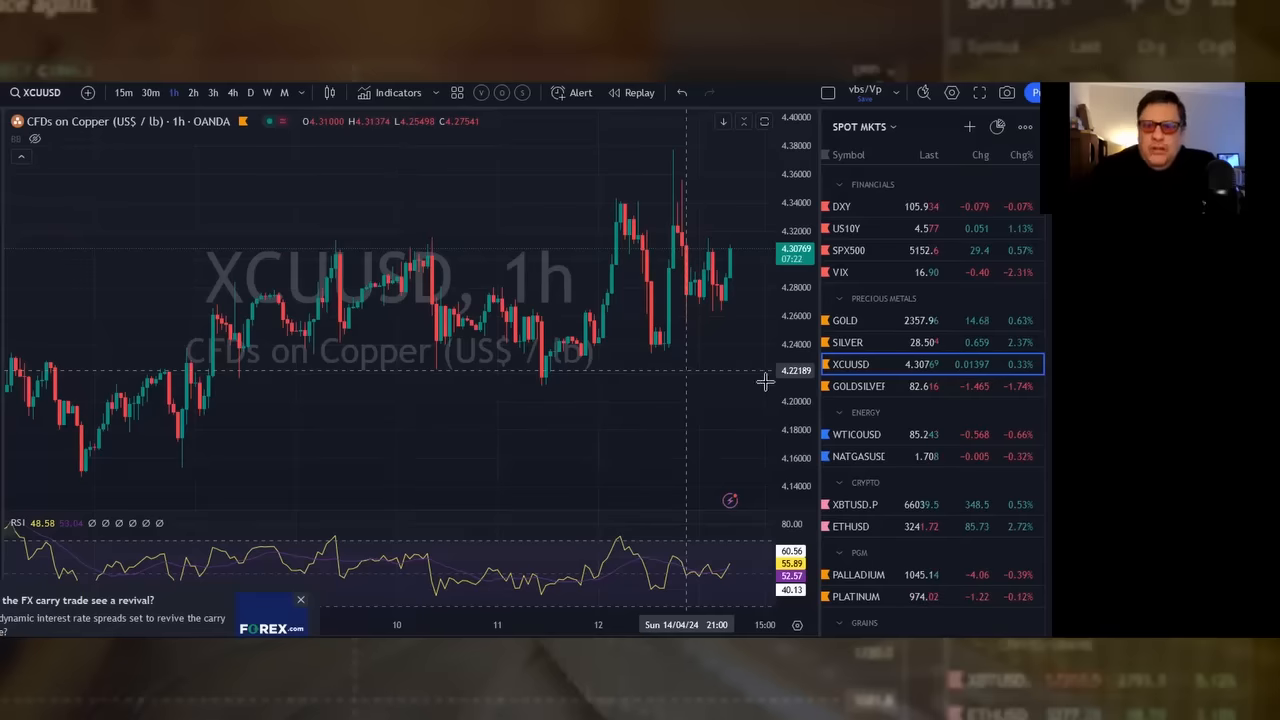
left_click(848, 342)
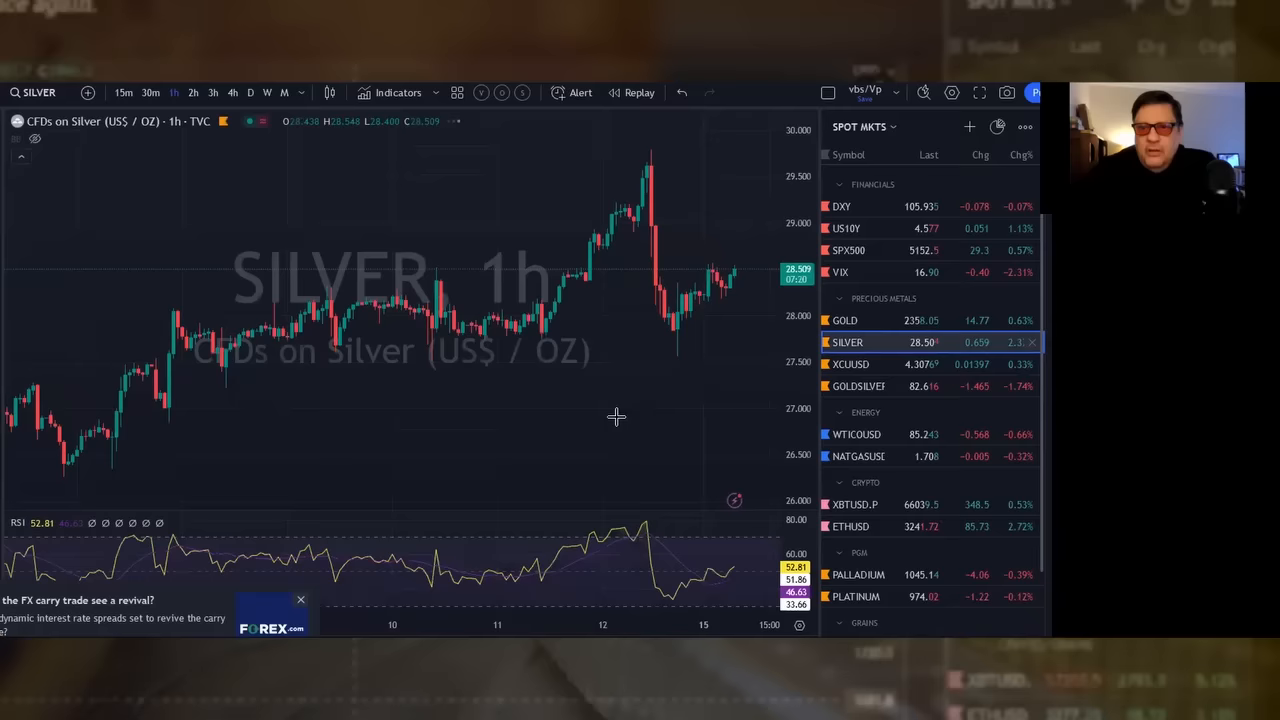